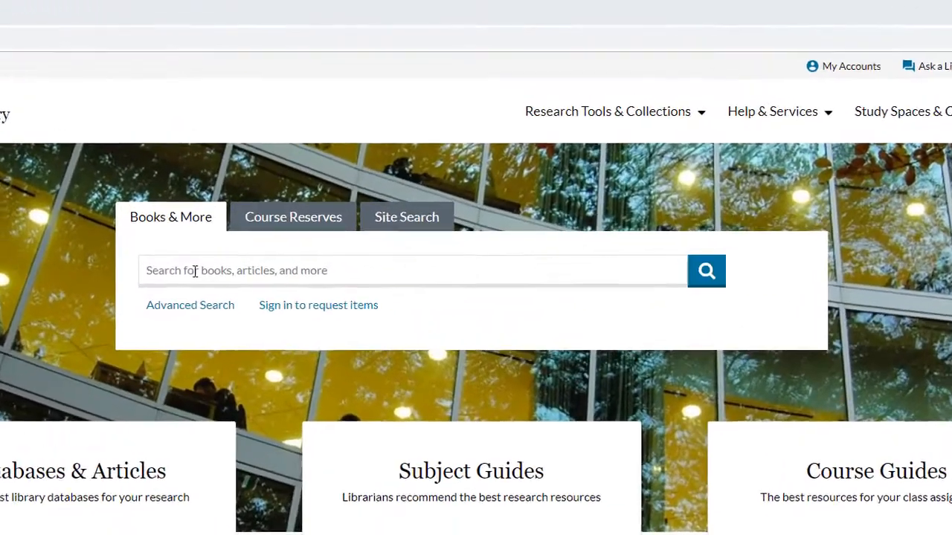
- Enter the quoted title phrase "a pop music progression in recent" in the Books & More search box
text(a)
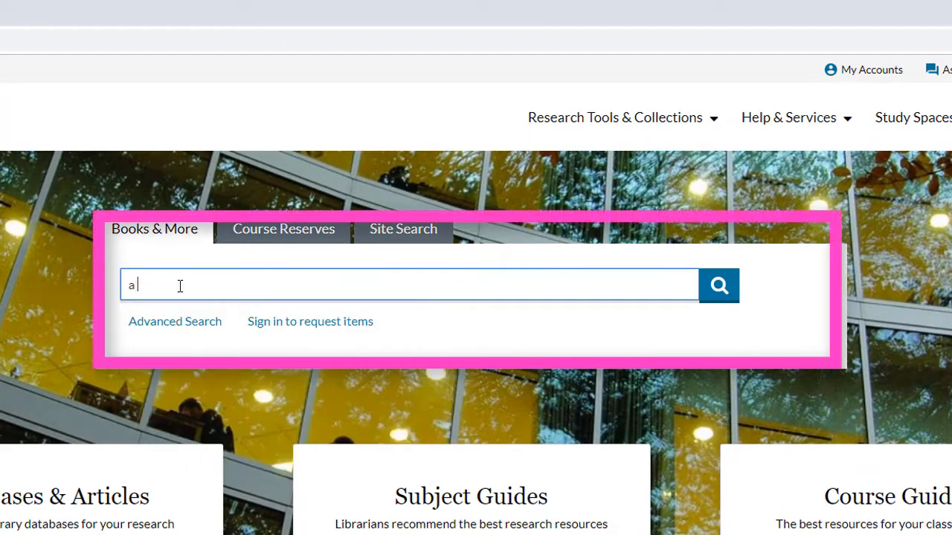
text(pop music)
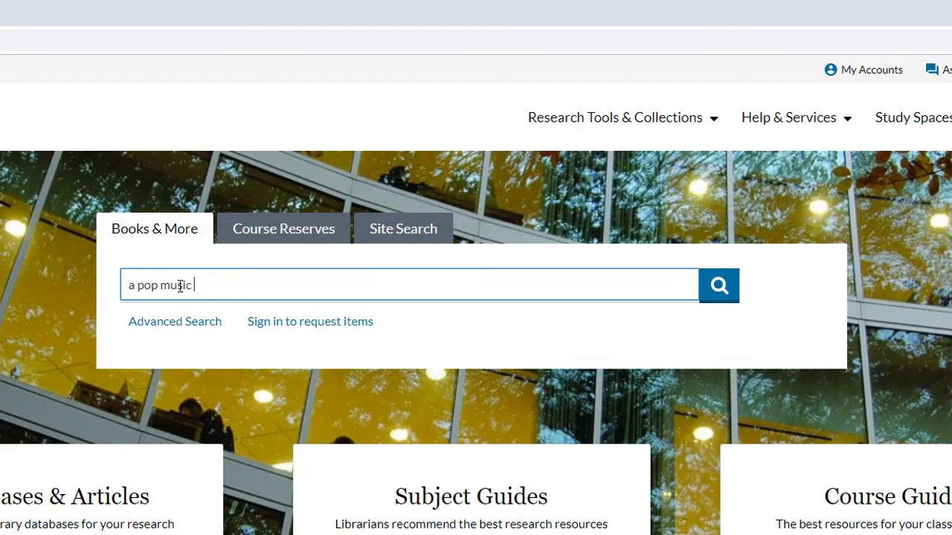
text(progression in)
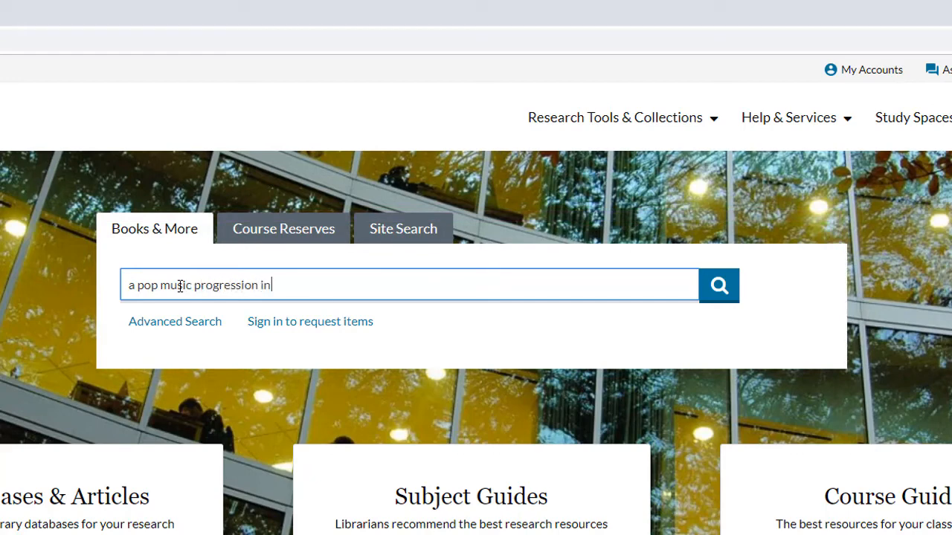
text(recent")
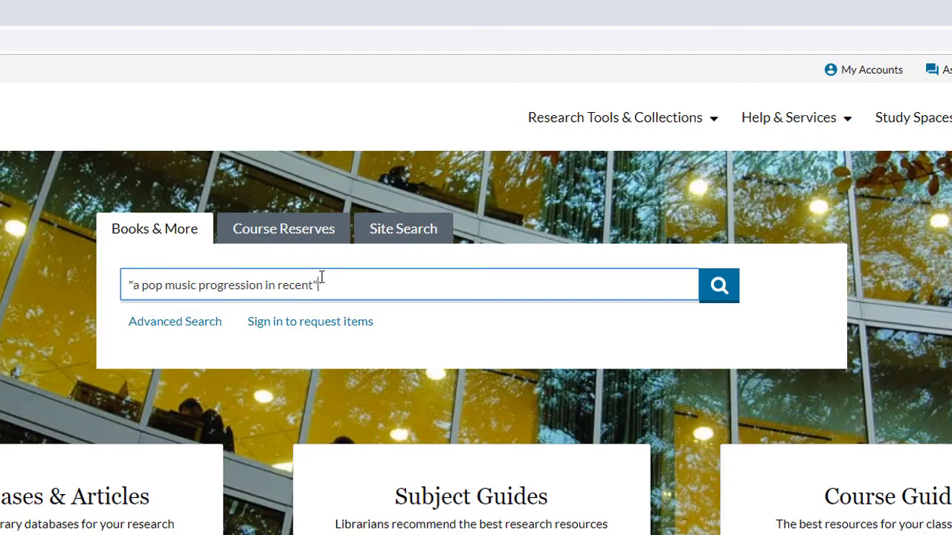
mouse_move(335, 284)
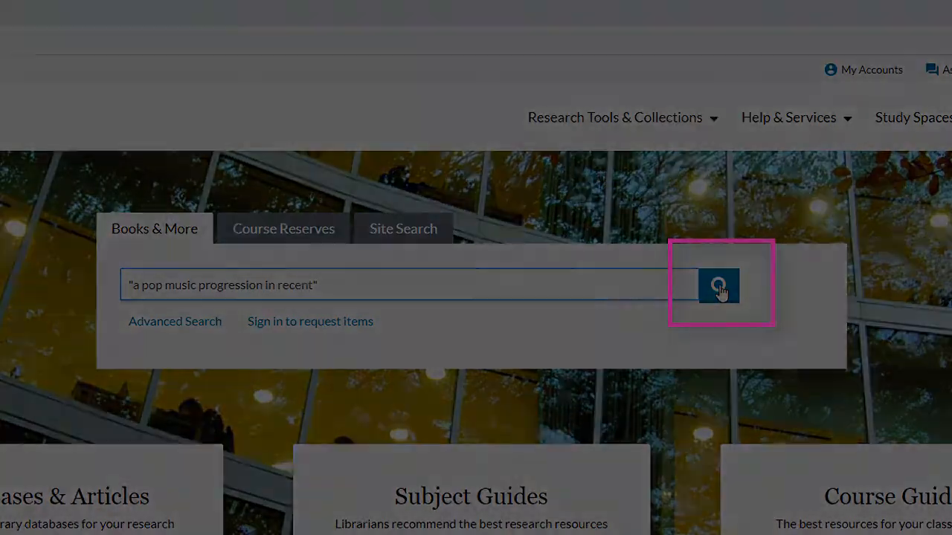
- Run the search to return the single result, A Pop Music Progression in Recent Popular Movies and Movie Trailers
click(719, 286)
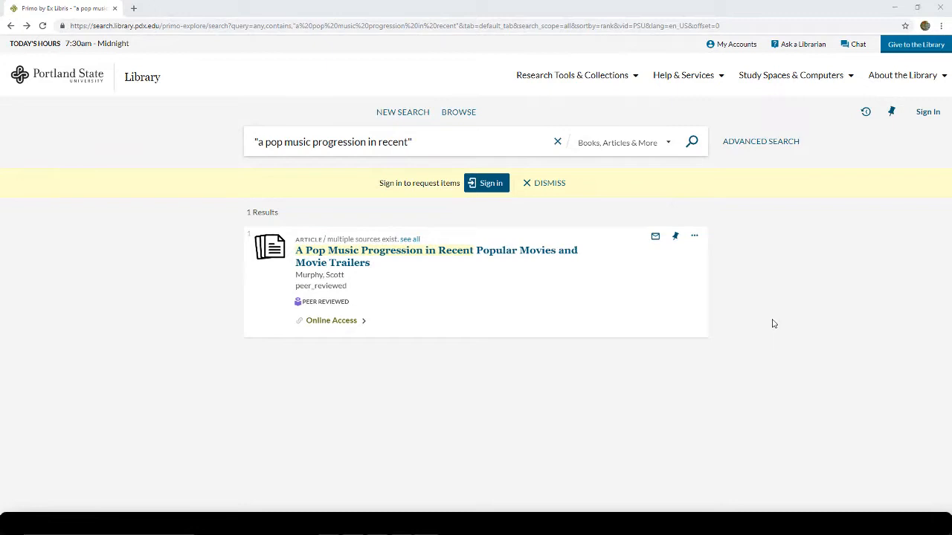
mouse_move(782, 328)
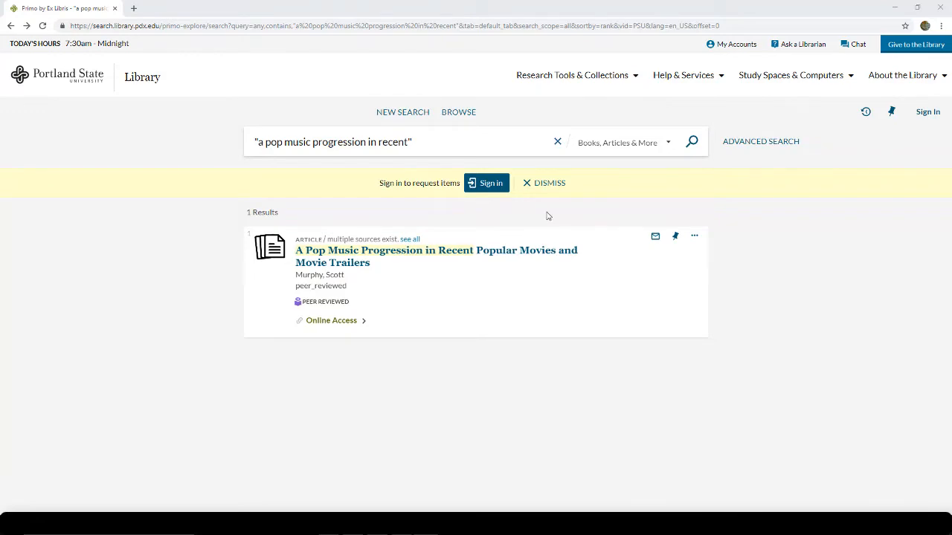
- View the Sign In options from the yellow banner and cancel without signing in
click(487, 183)
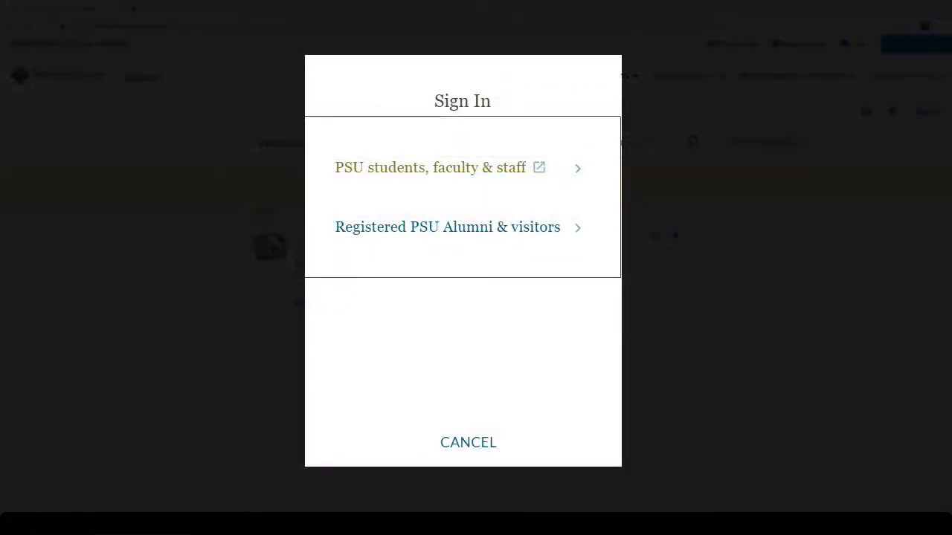
click(467, 442)
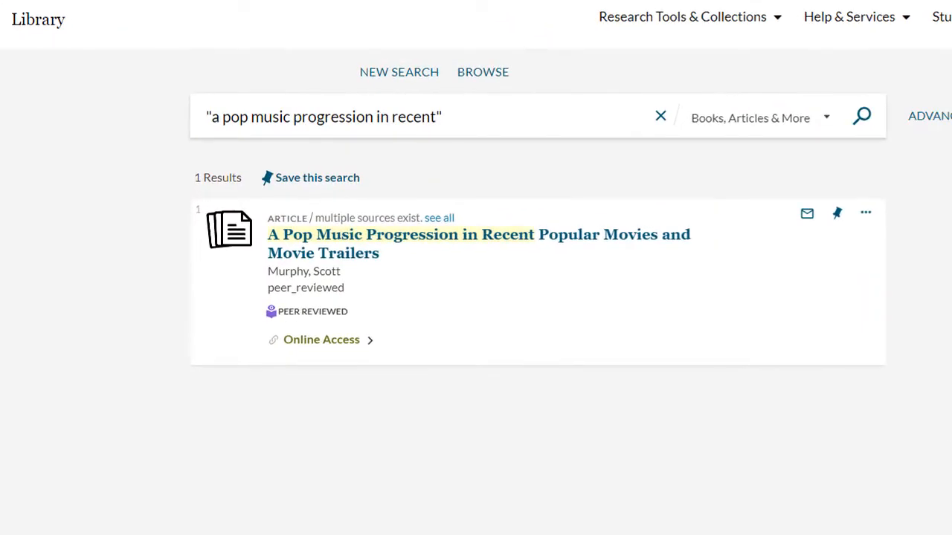
mouse_move(705, 430)
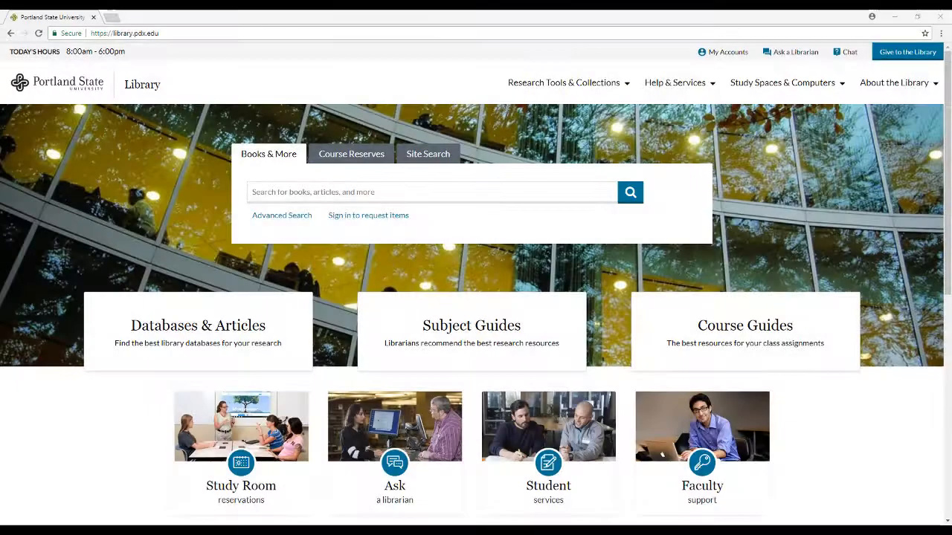
click(630, 192)
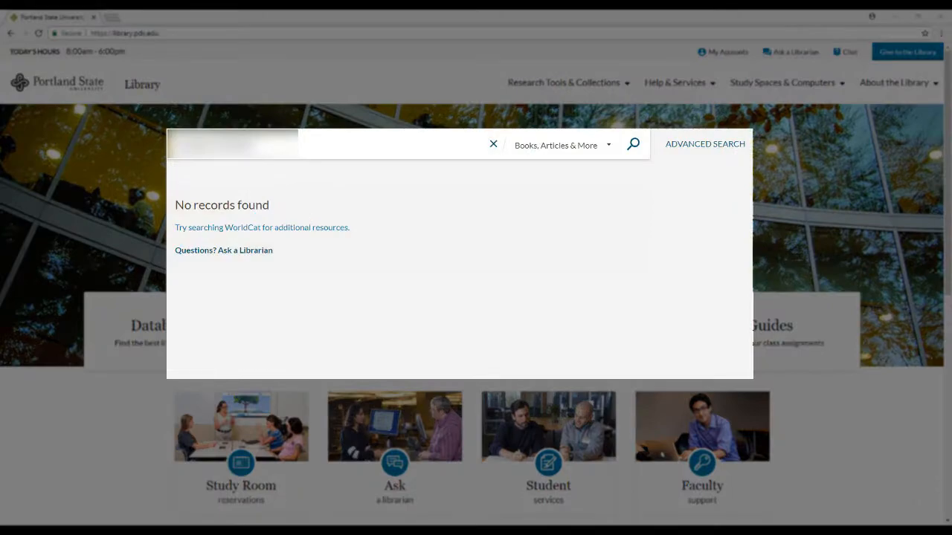
click(494, 143)
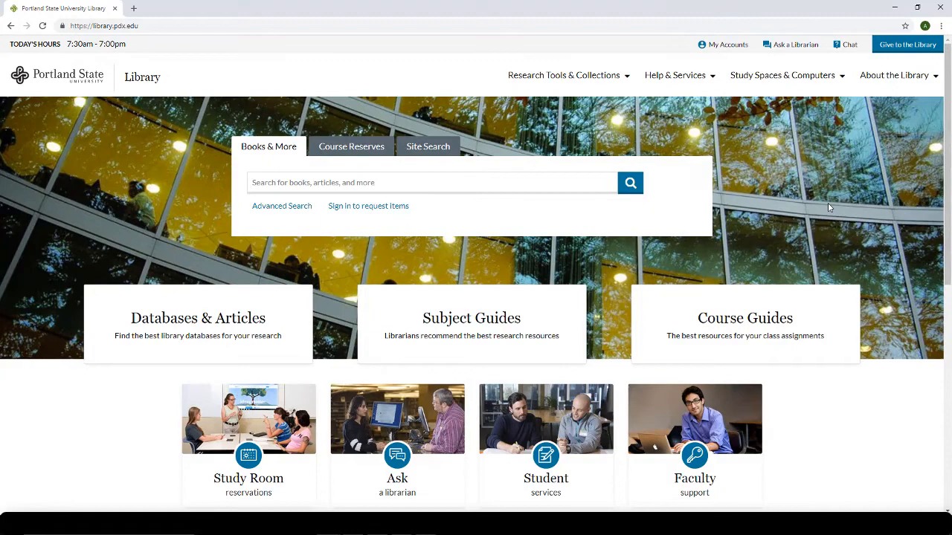
mouse_move(834, 200)
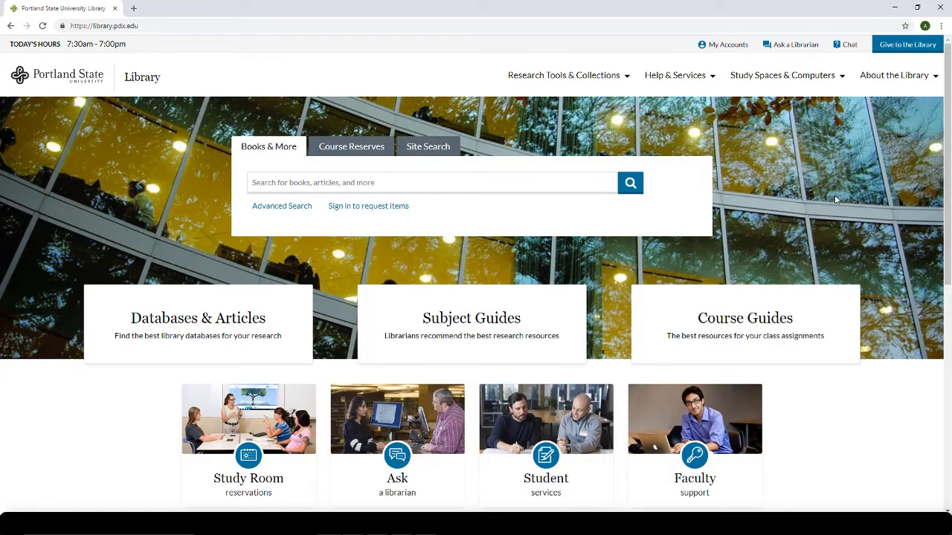
click(562, 75)
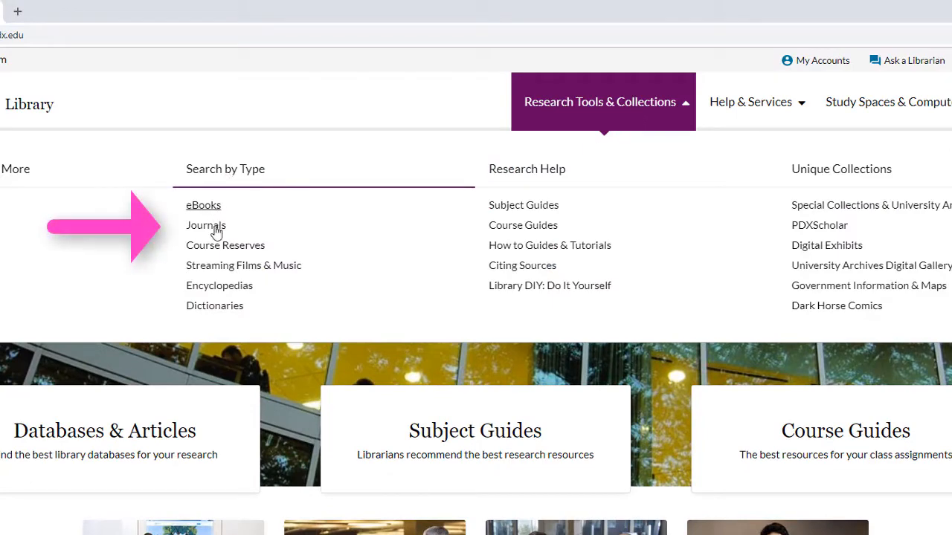
- Go to the Journals search page from Research Tools & Collections
click(205, 226)
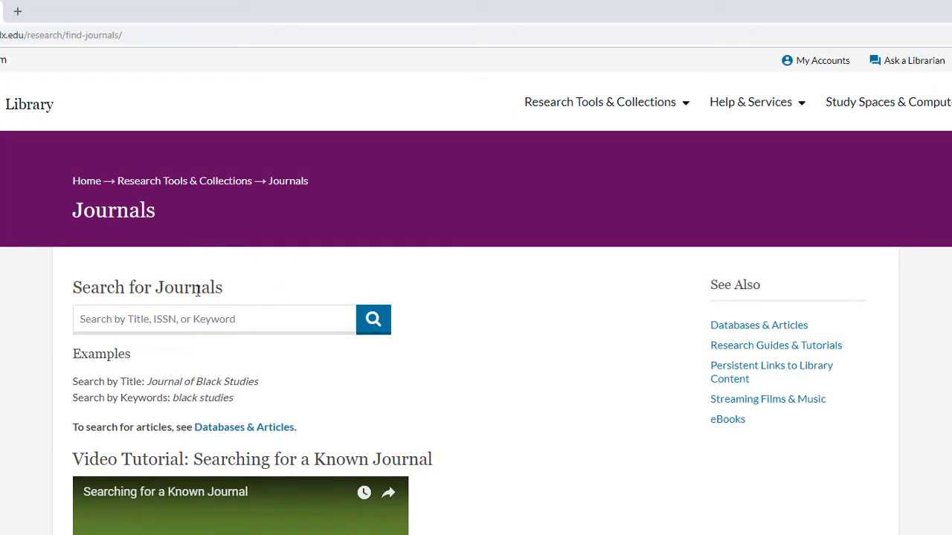
- Search journals for 'popular music', returning 57 results including Cambridge University Press's Popular Music
text(p)
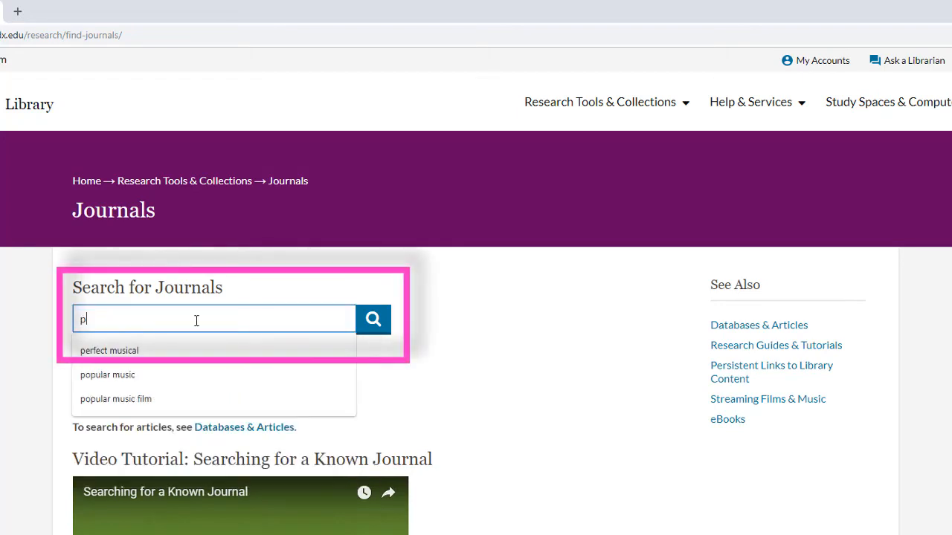
text(popular music)
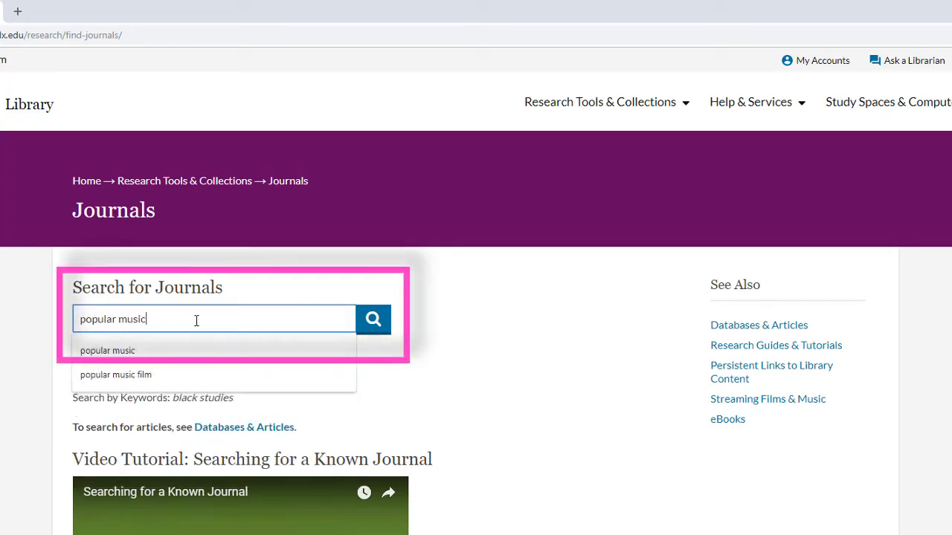
click(372, 318)
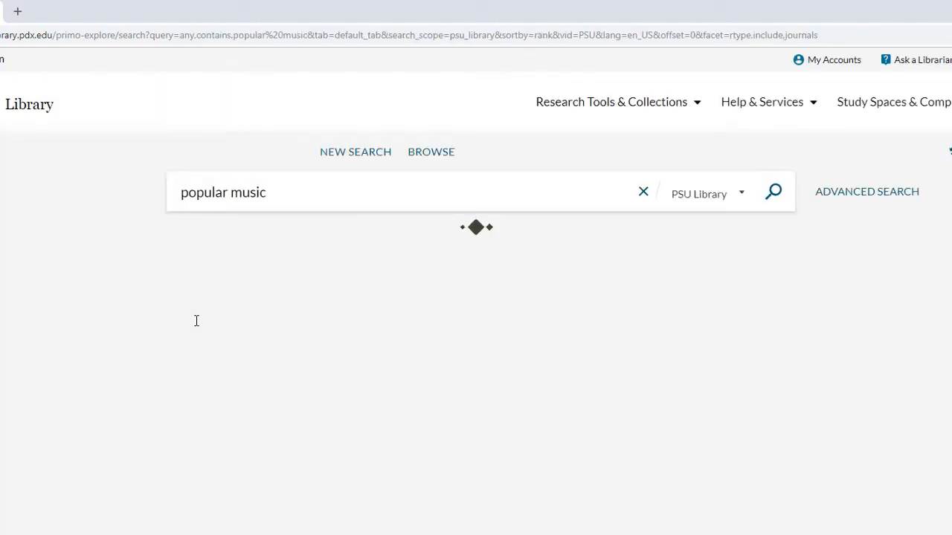
click(773, 192)
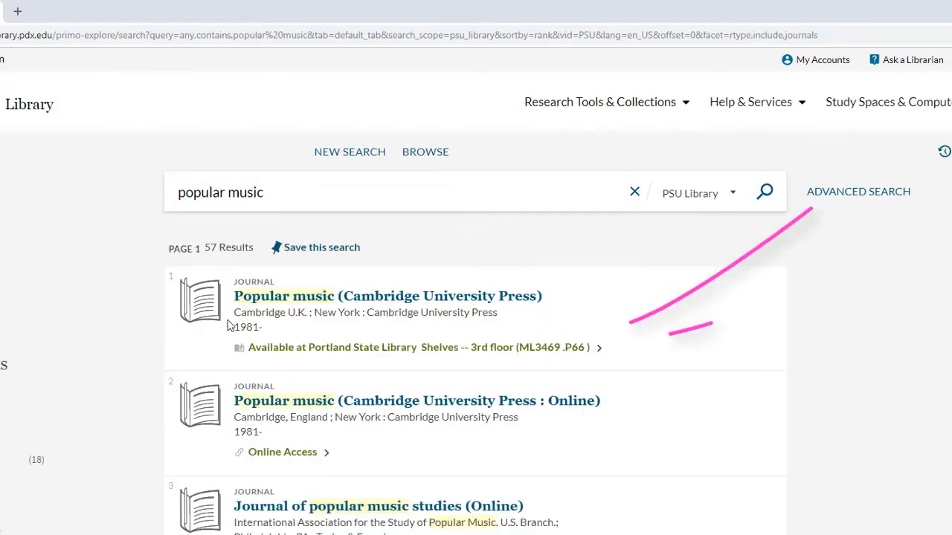